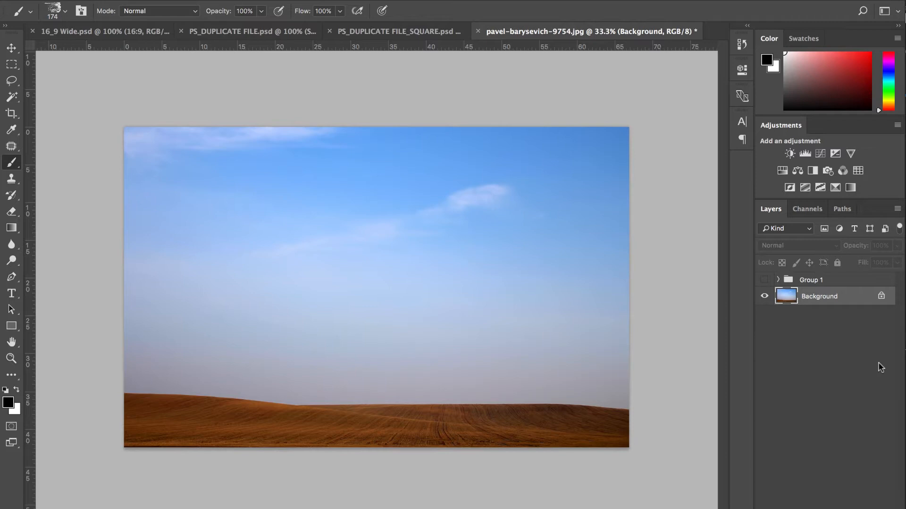
mouse_move(860, 484)
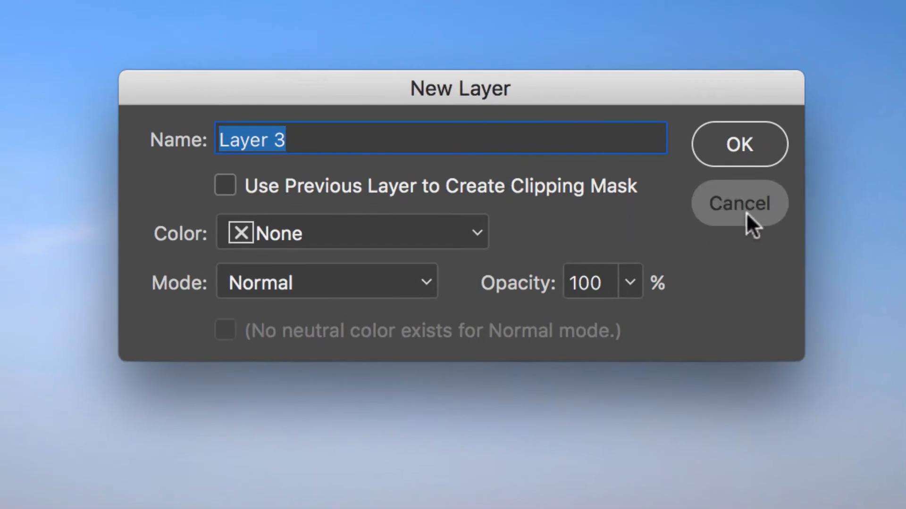
Step: Create the new Tree layer and place it above Layer 2
click(739, 203)
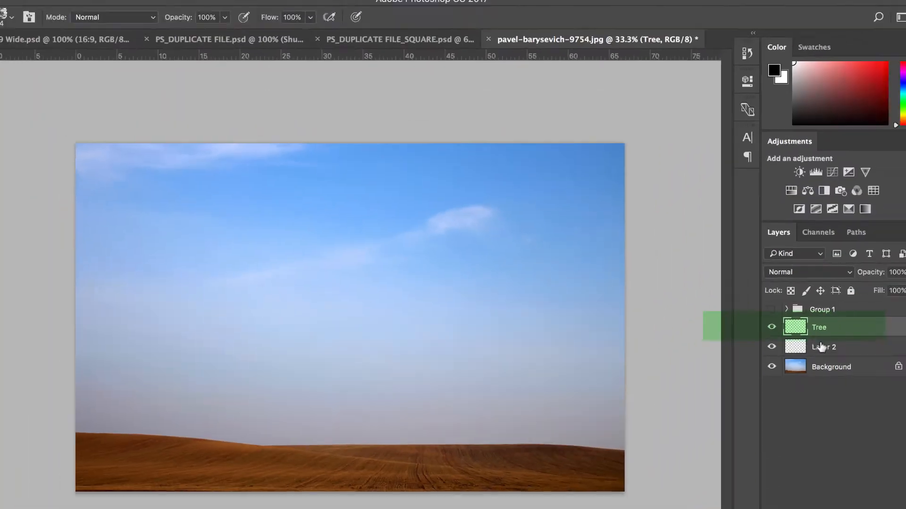
click(267, 11)
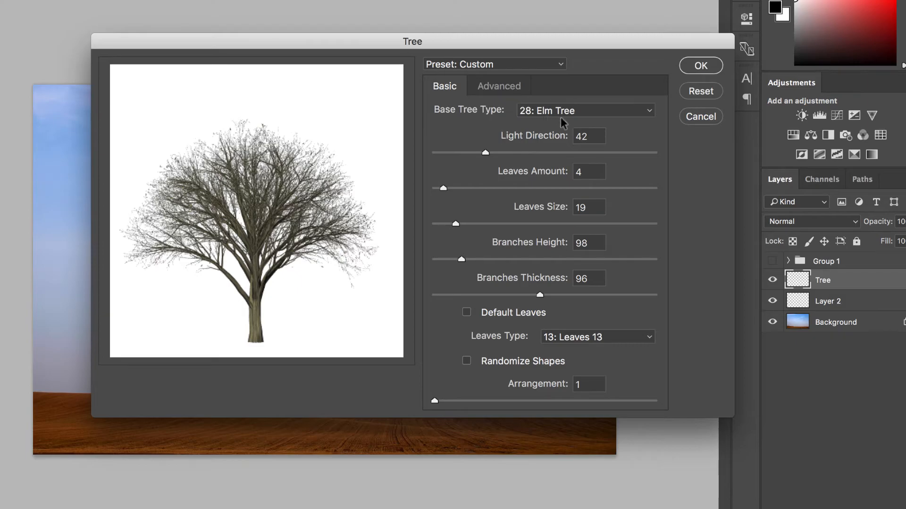
Step: Raise the elm's leaves amount, leaf size, branch height and thickness, keeping Leaves 13
click(584, 110)
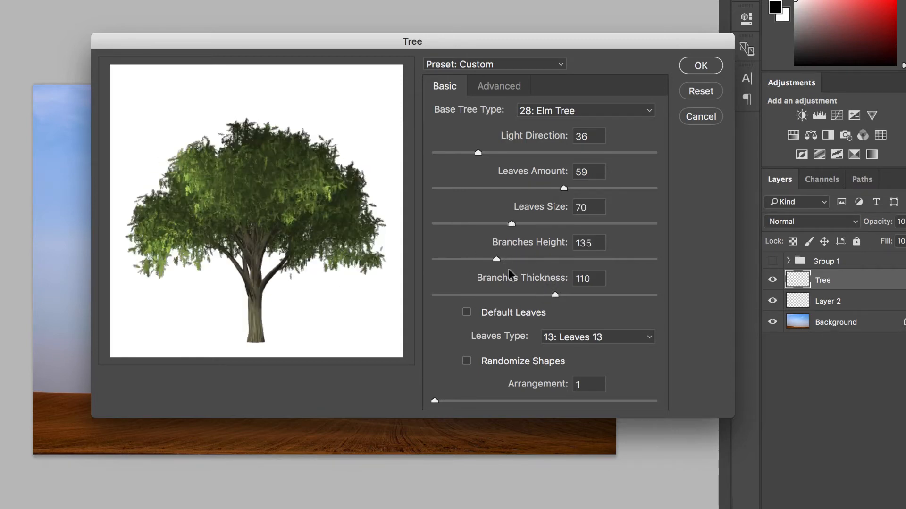
click(596, 336)
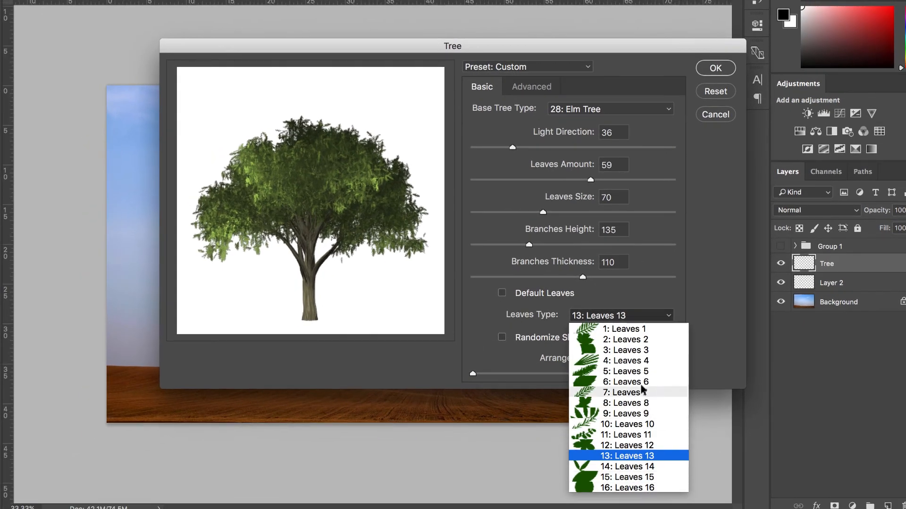
click(620, 456)
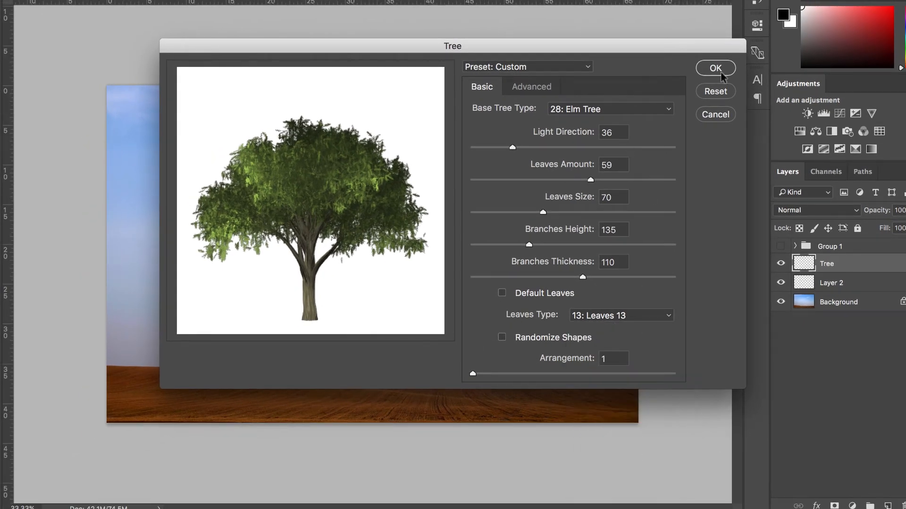
Step: Render the leafy elm onto the Tree layer and move it down into the field
click(715, 67)
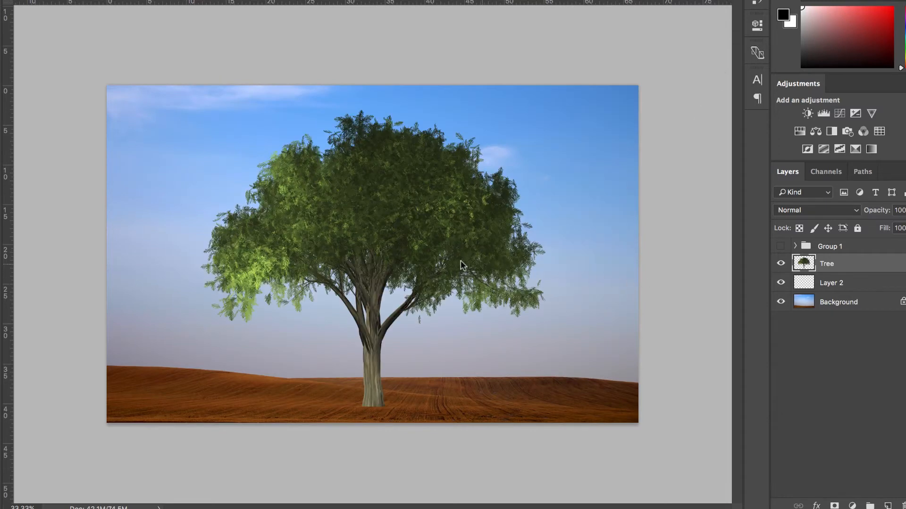
mouse_move(427, 240)
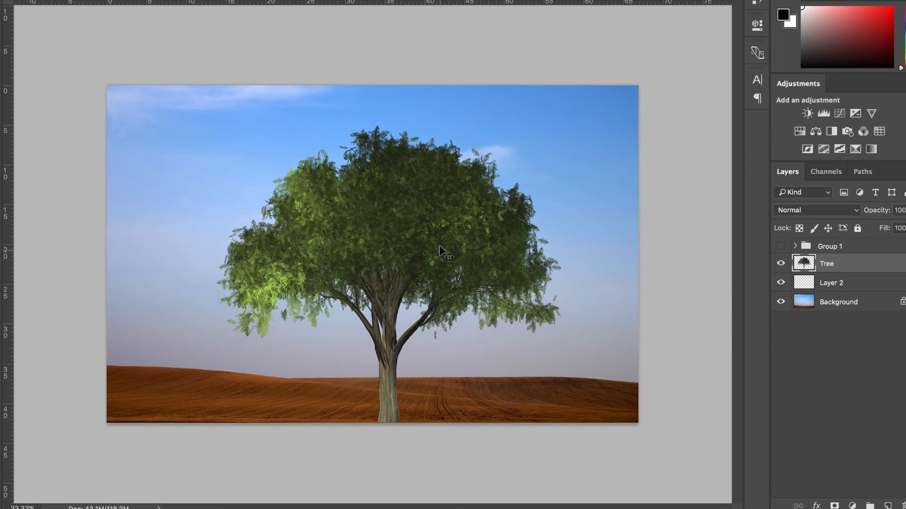
mouse_move(739, 269)
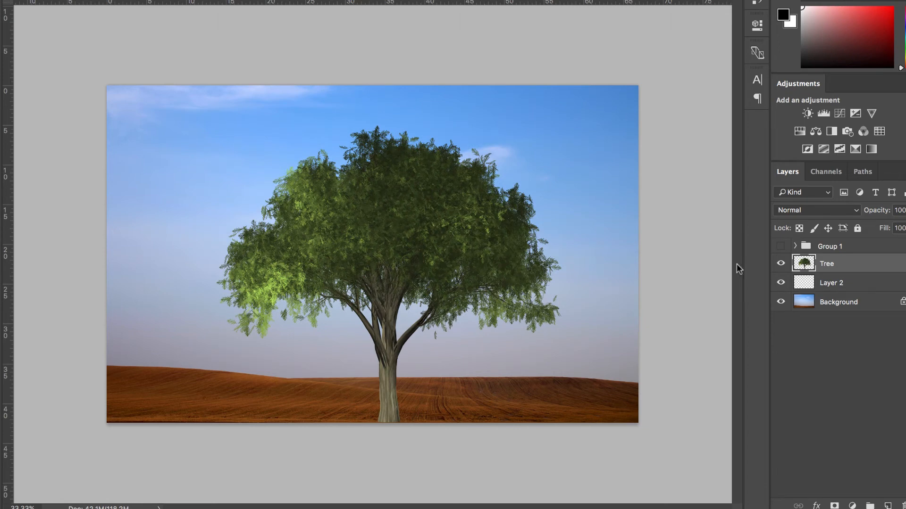
click(780, 246)
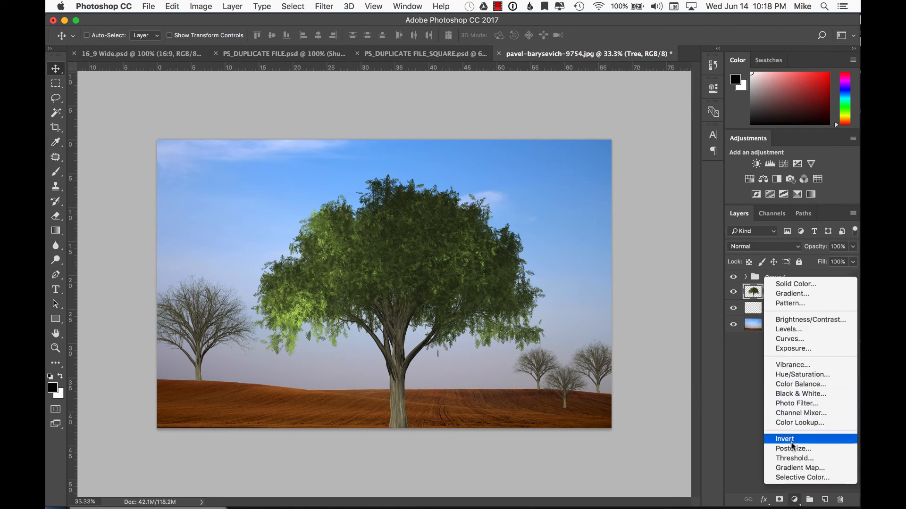
Step: Add a Curves adjustment layer above the Tree layer
click(790, 339)
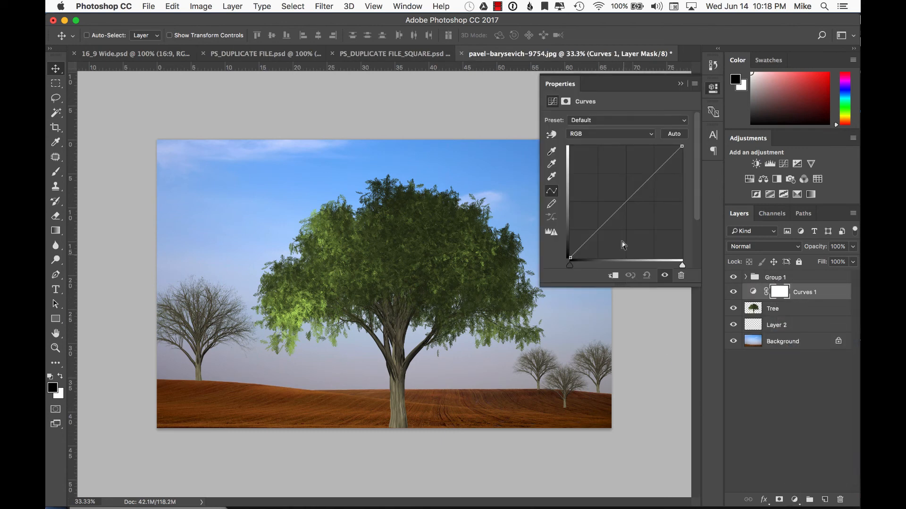